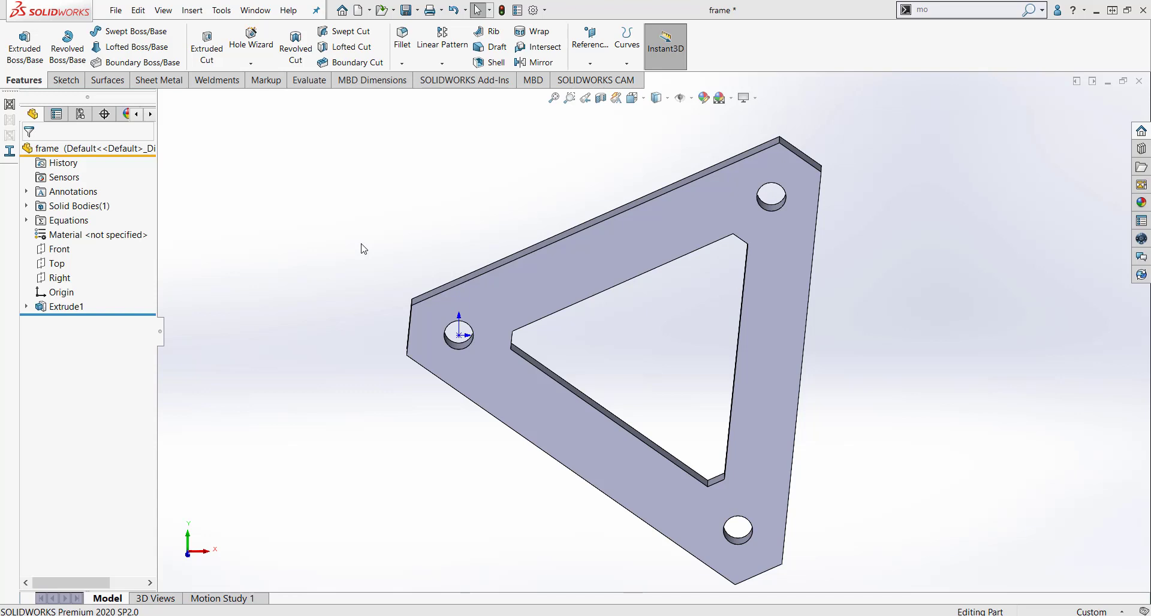
pyautogui.moveTo(200, 219)
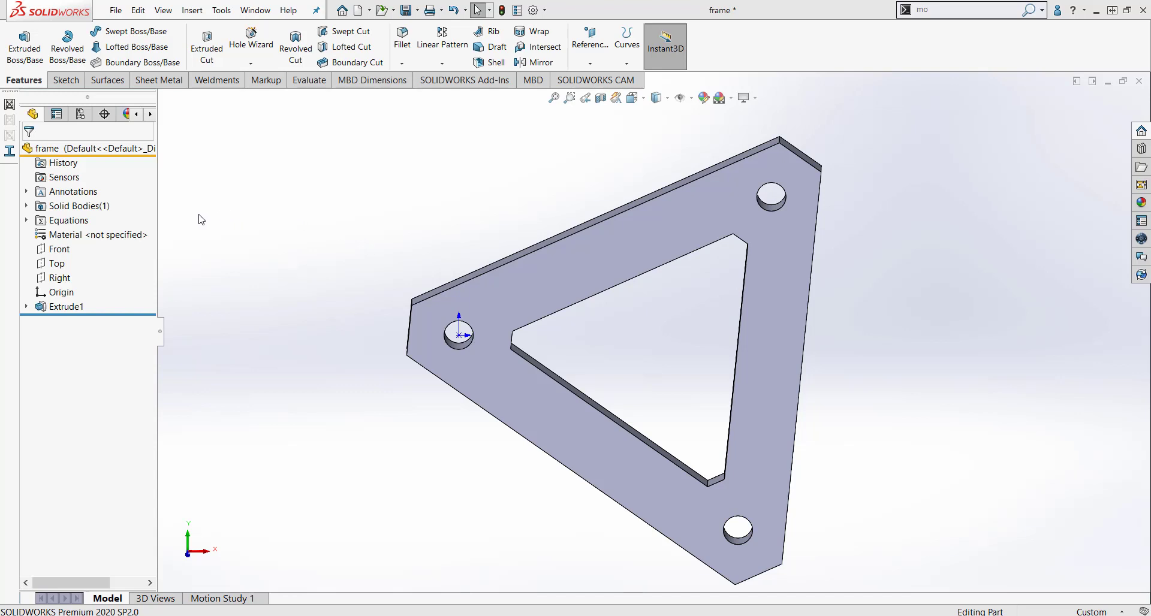
# - Open Edit Material from the part's Material <not specified> entry in the FeatureManager tree
pyautogui.click(96, 235)
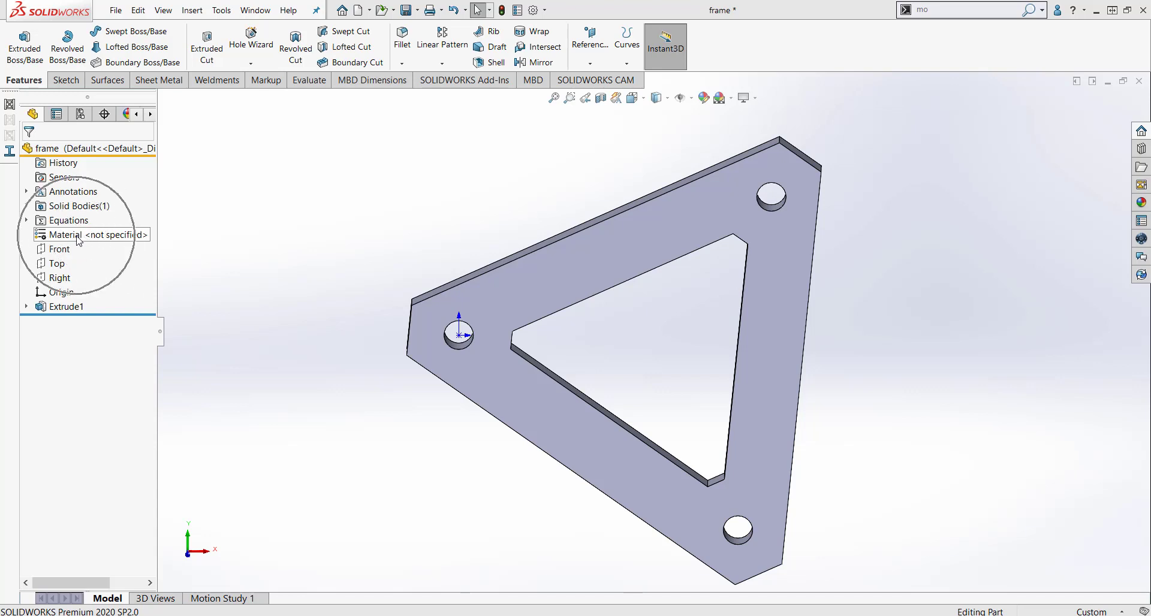
pyautogui.rightClick(66, 234)
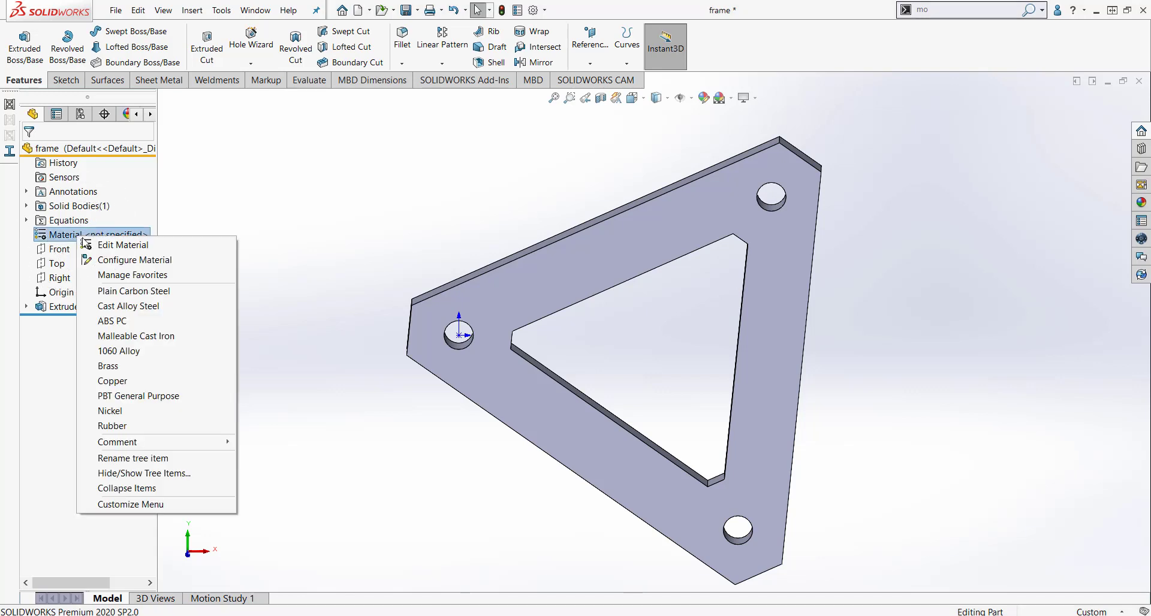
pyautogui.click(123, 244)
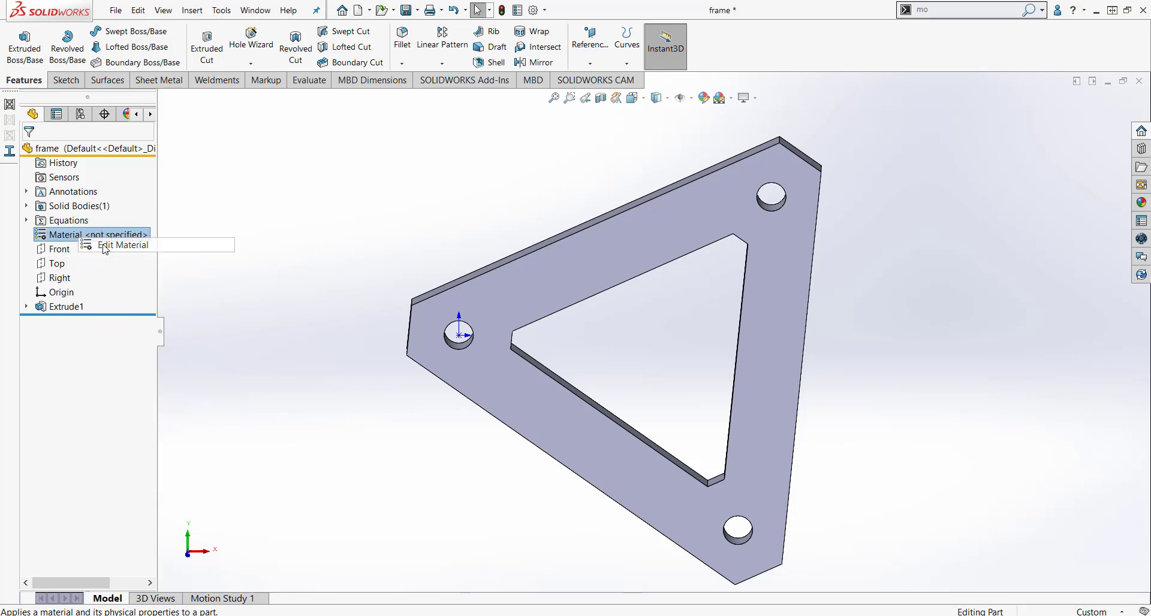
pyautogui.click(122, 244)
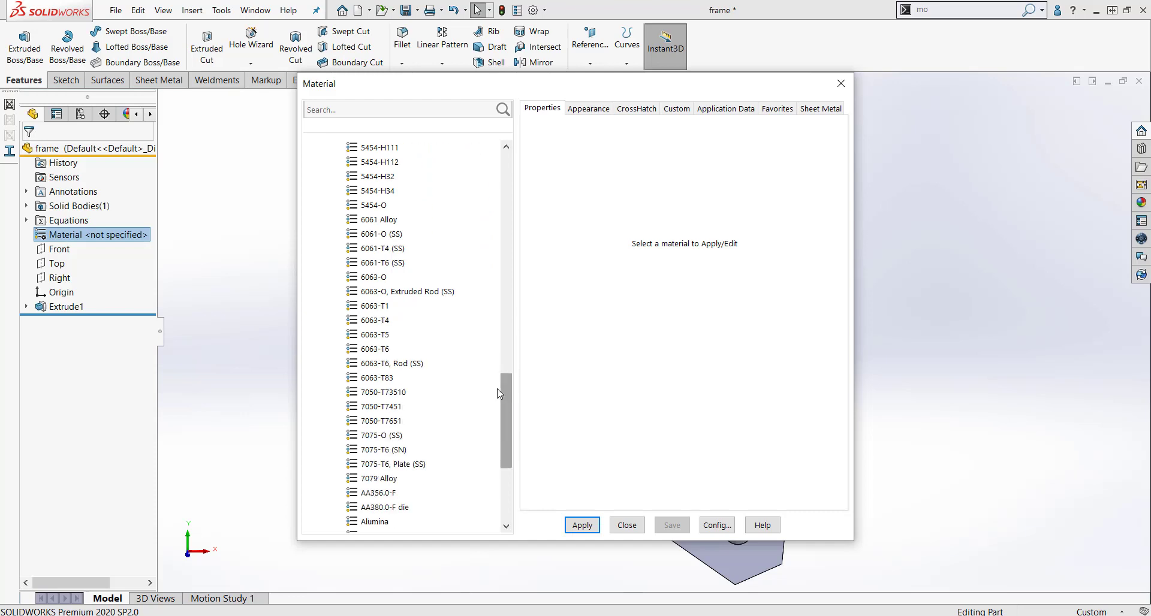
# - Search the material library for 6061 alloys, then clear the search
pyautogui.click(403, 109)
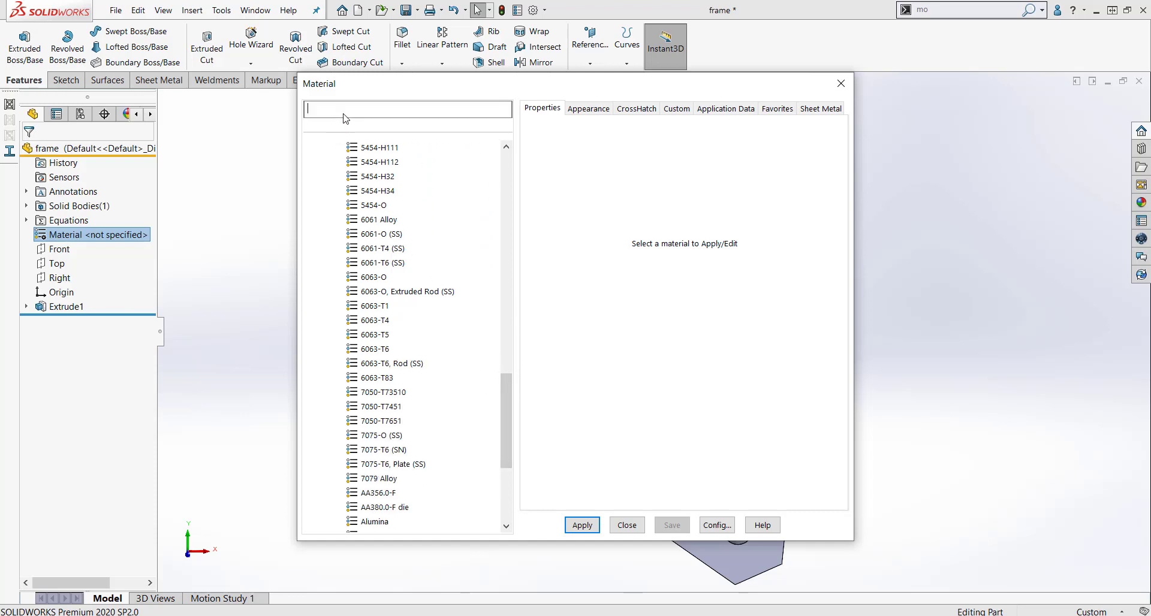
pyautogui.write('6061')
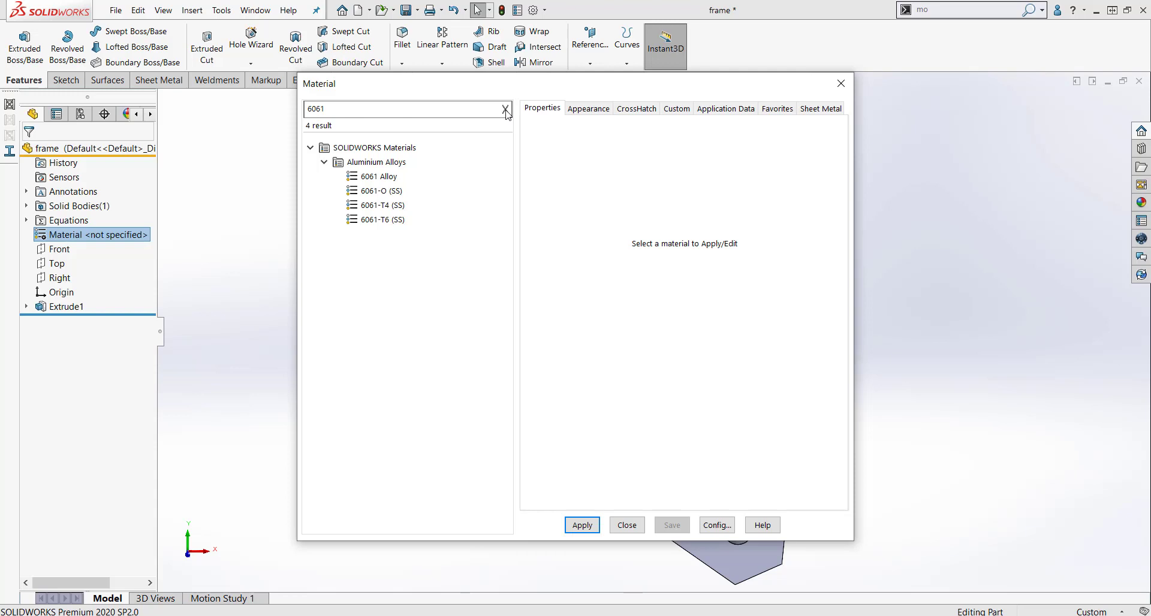
pyautogui.click(504, 108)
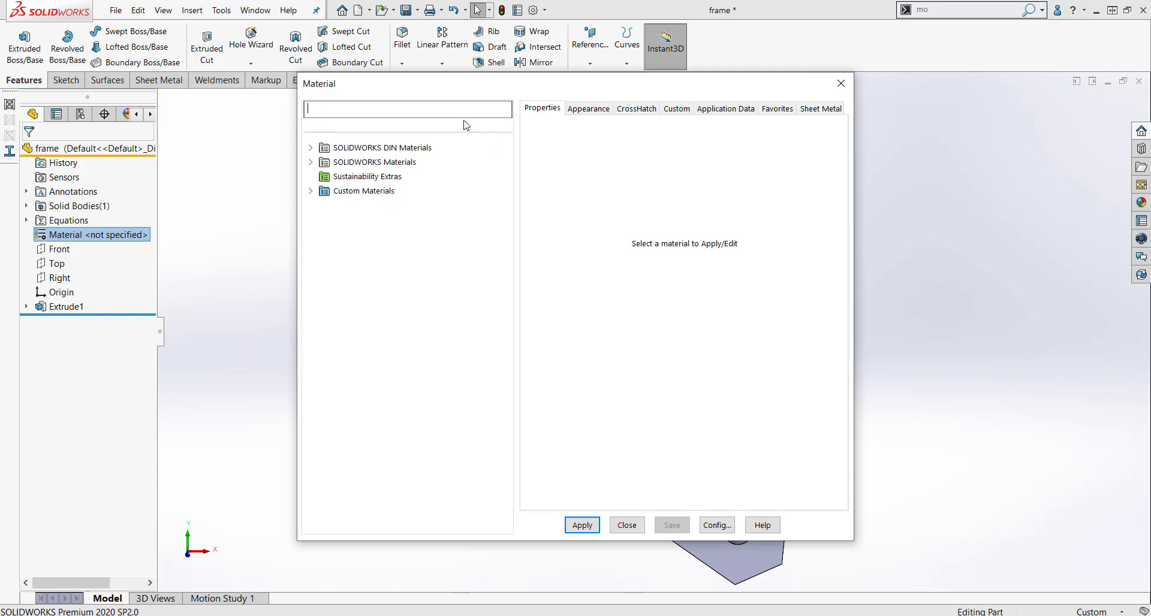
pyautogui.moveTo(363, 191)
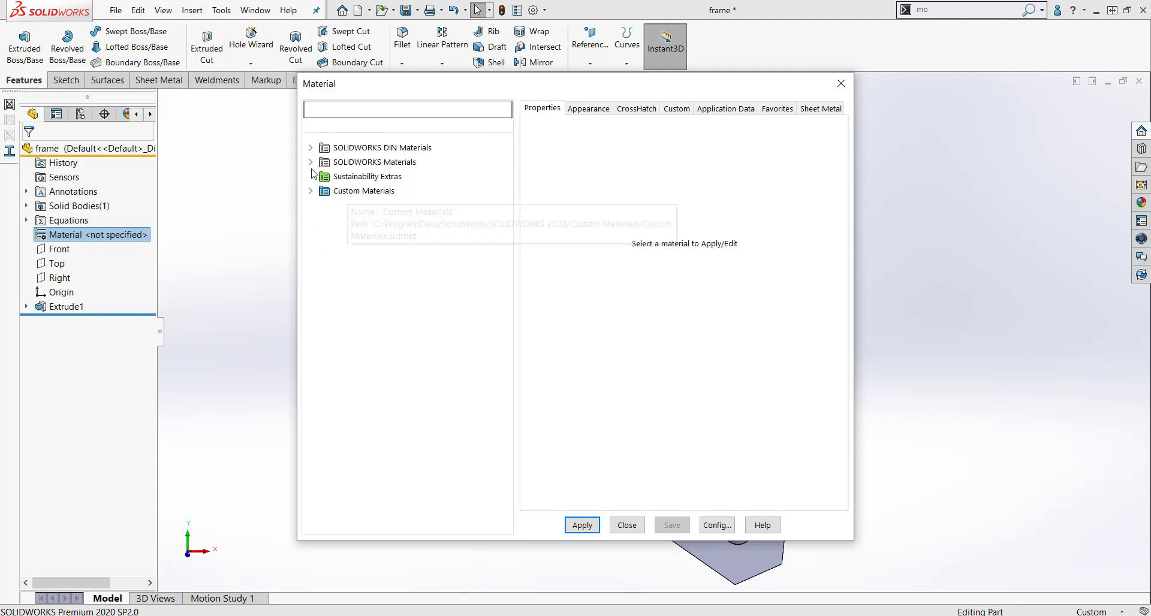
# - Expand SOLIDWORKS Materials and scroll down to the Custom Materials library
pyautogui.click(310, 161)
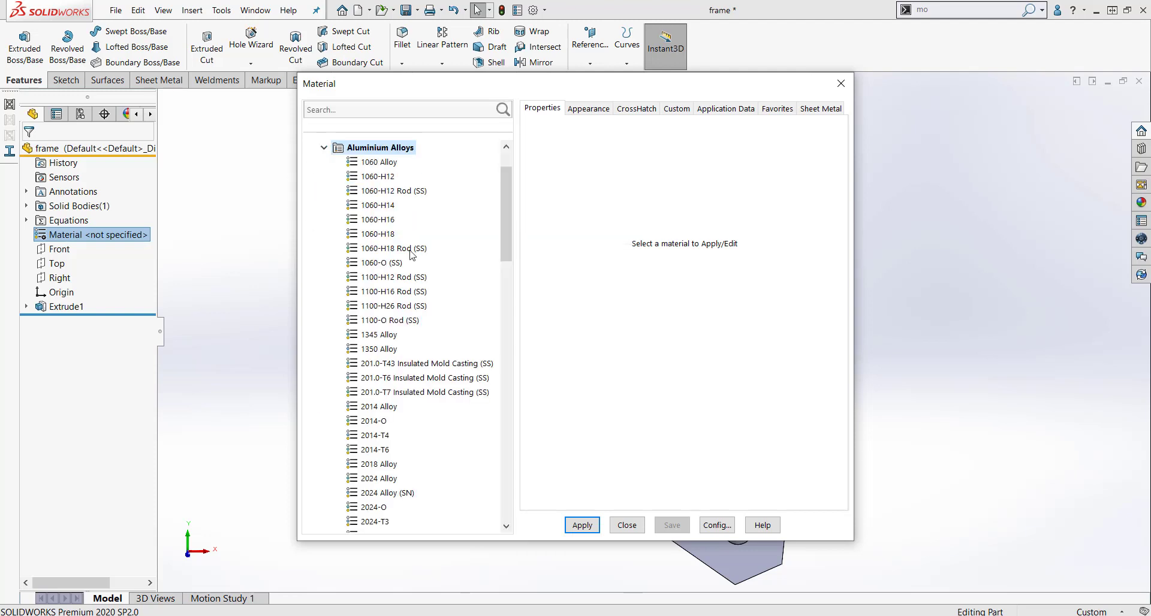
pyautogui.scroll(-3)
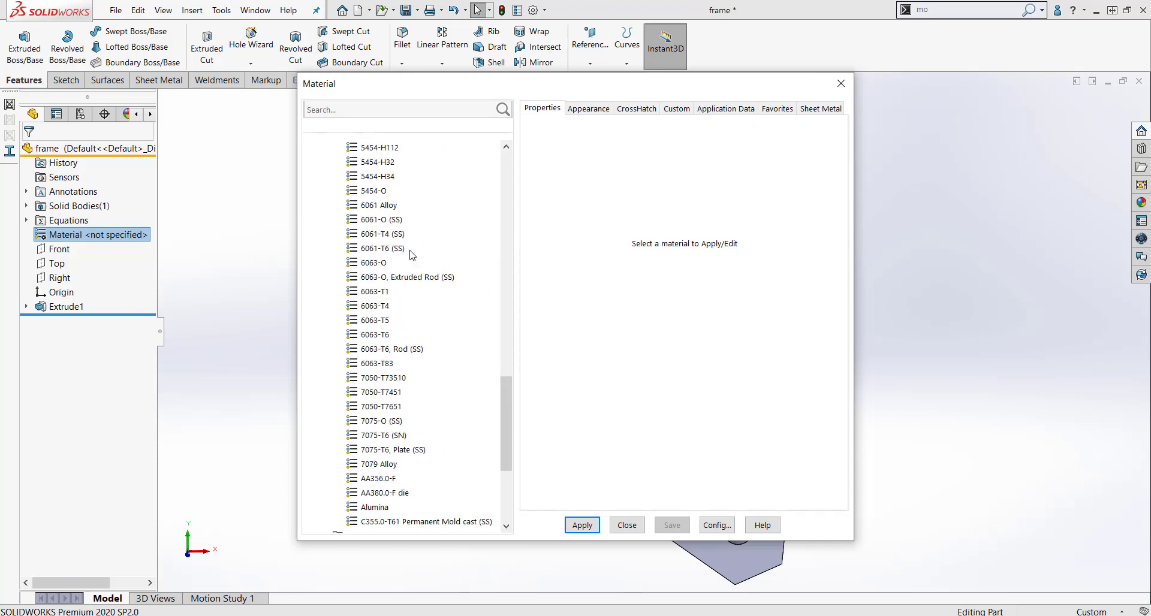
pyautogui.scroll(-3)
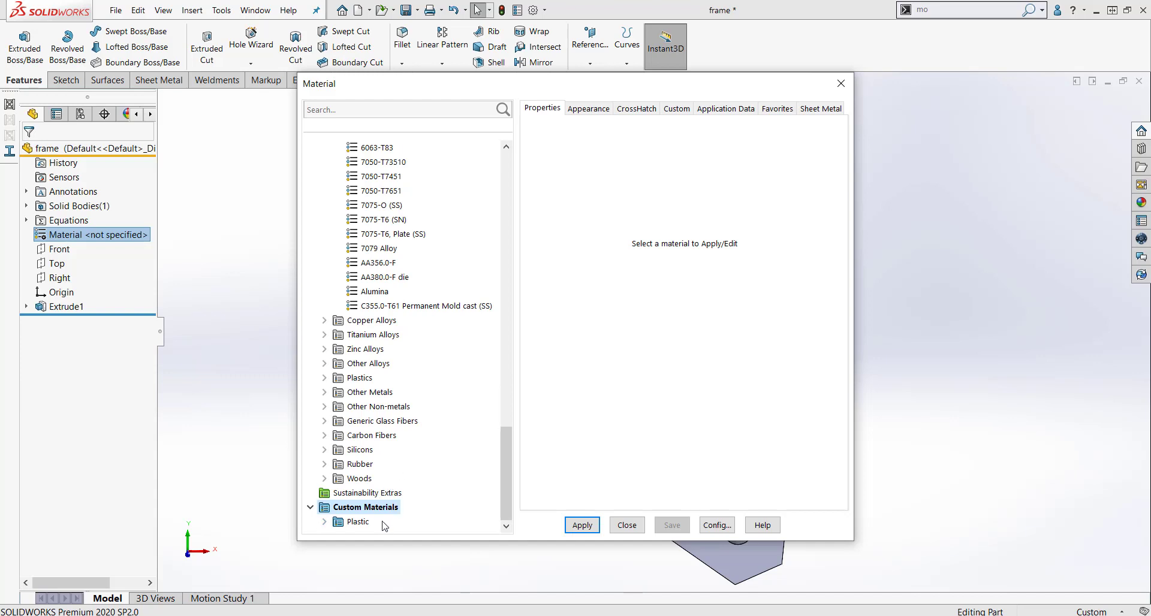
pyautogui.moveTo(358, 511)
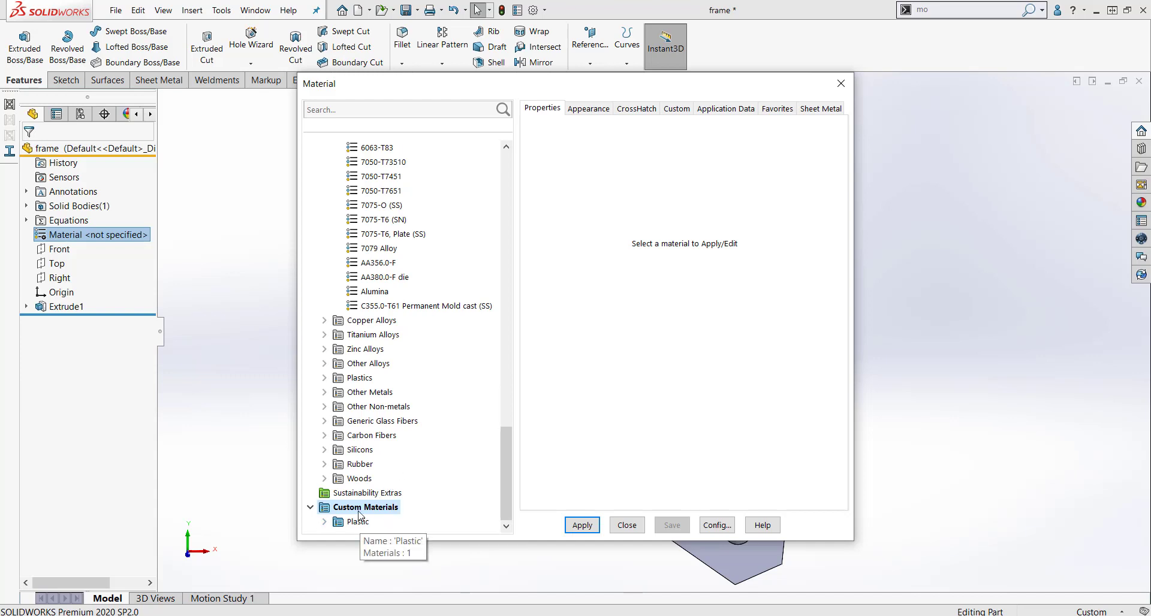
pyautogui.moveTo(365, 507)
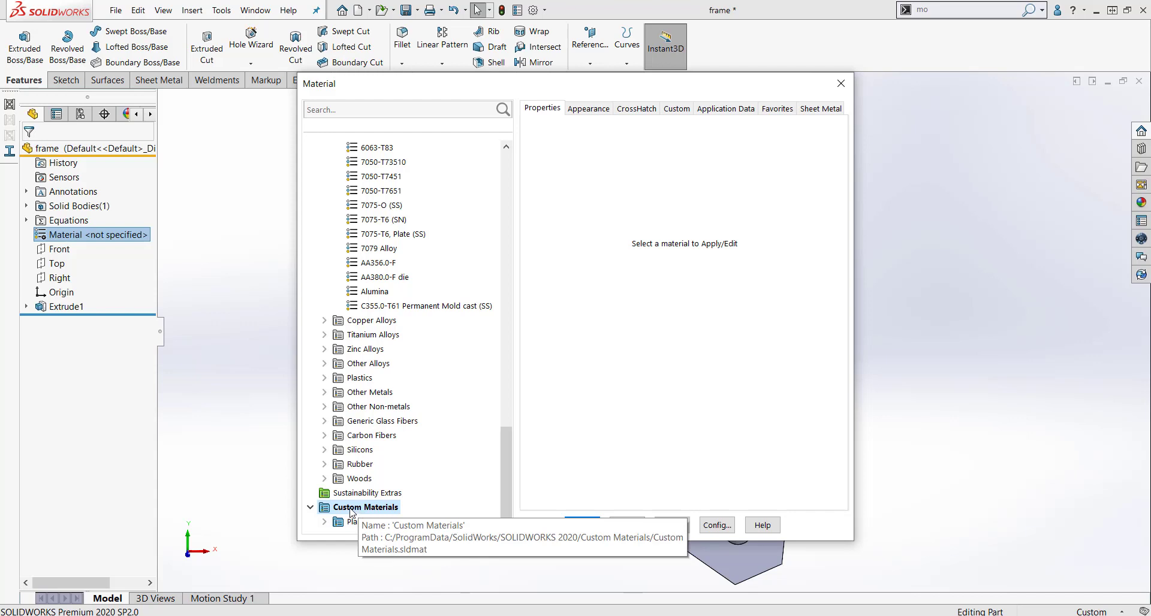
# - Create a 'Metals' category under Custom Materials
pyautogui.rightClick(367, 507)
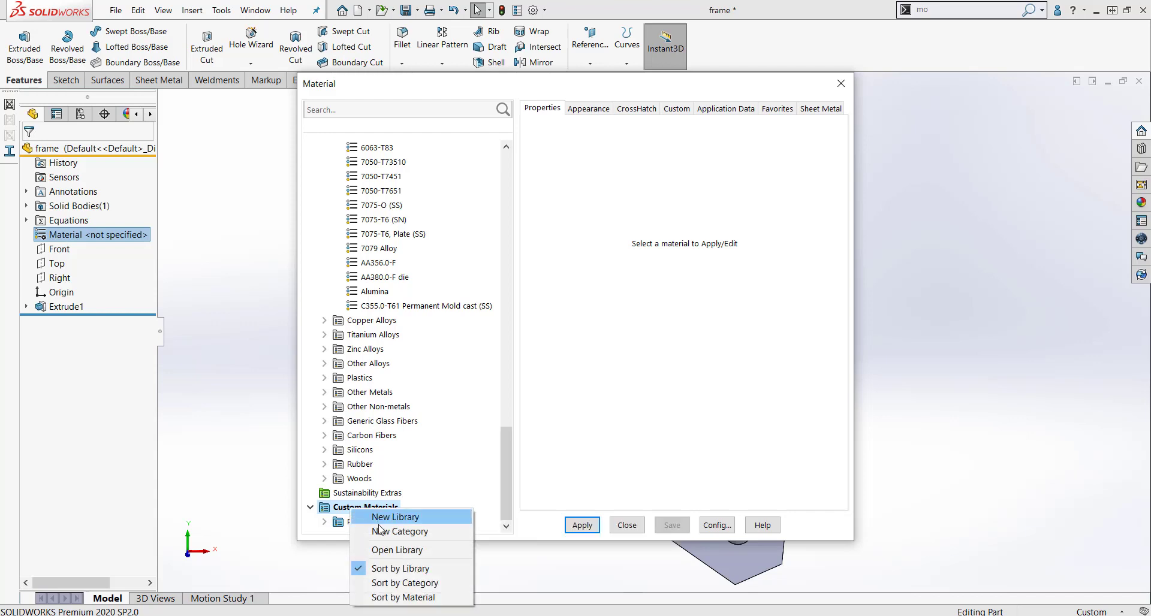
pyautogui.click(402, 531)
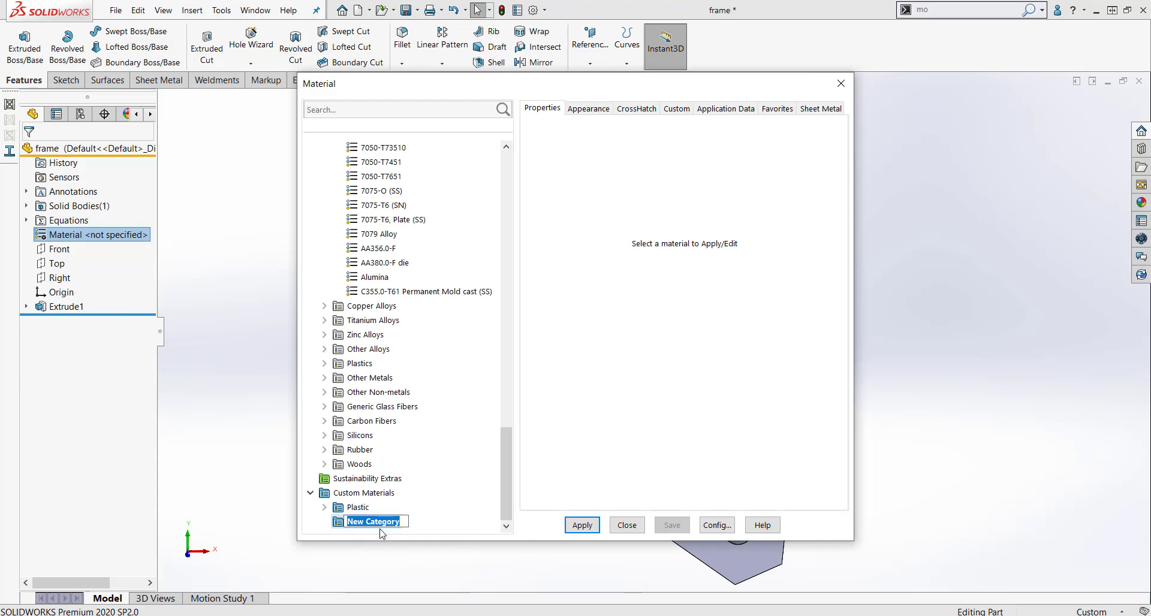
pyautogui.write('Metals')
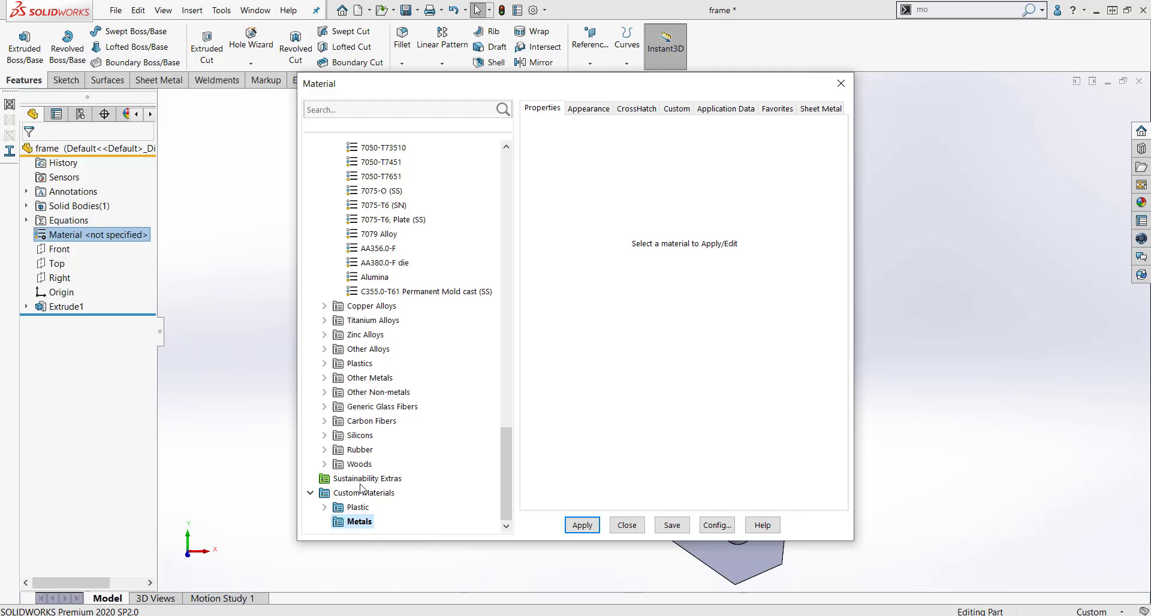
pyautogui.moveTo(429, 528)
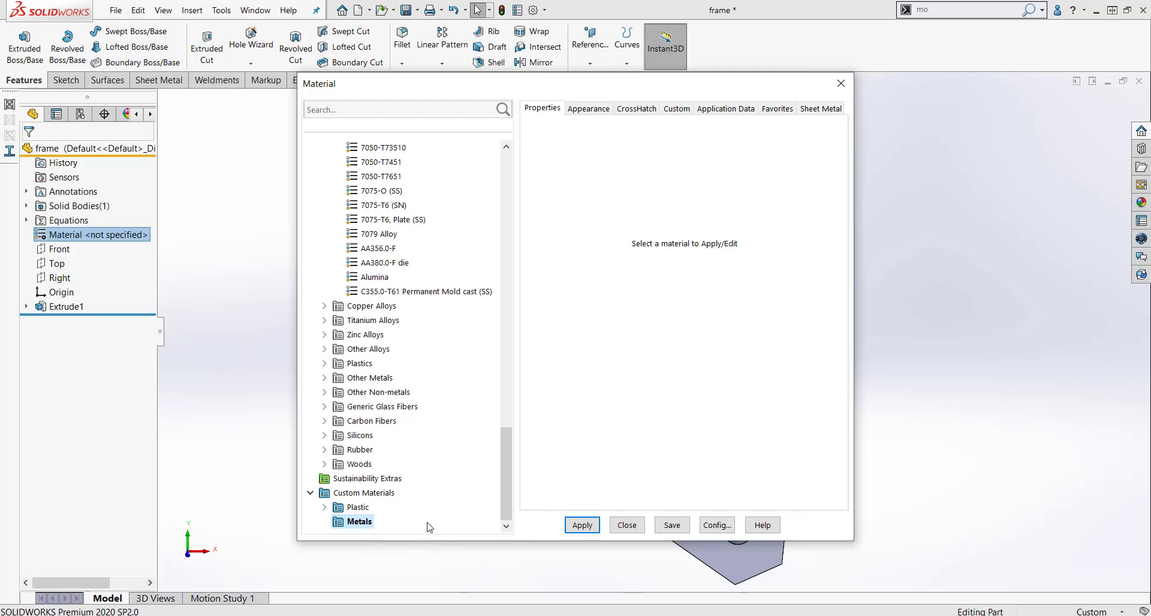
pyautogui.moveTo(427, 522)
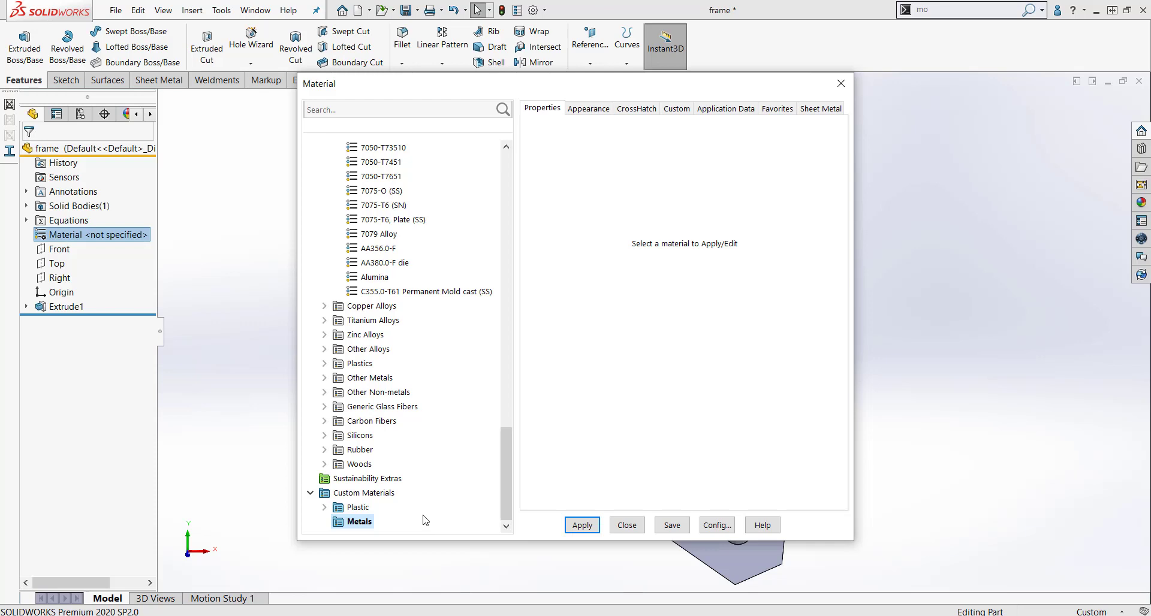
# - Create and save a new material named 'Metal1' in the Metals category
pyautogui.rightClick(359, 521)
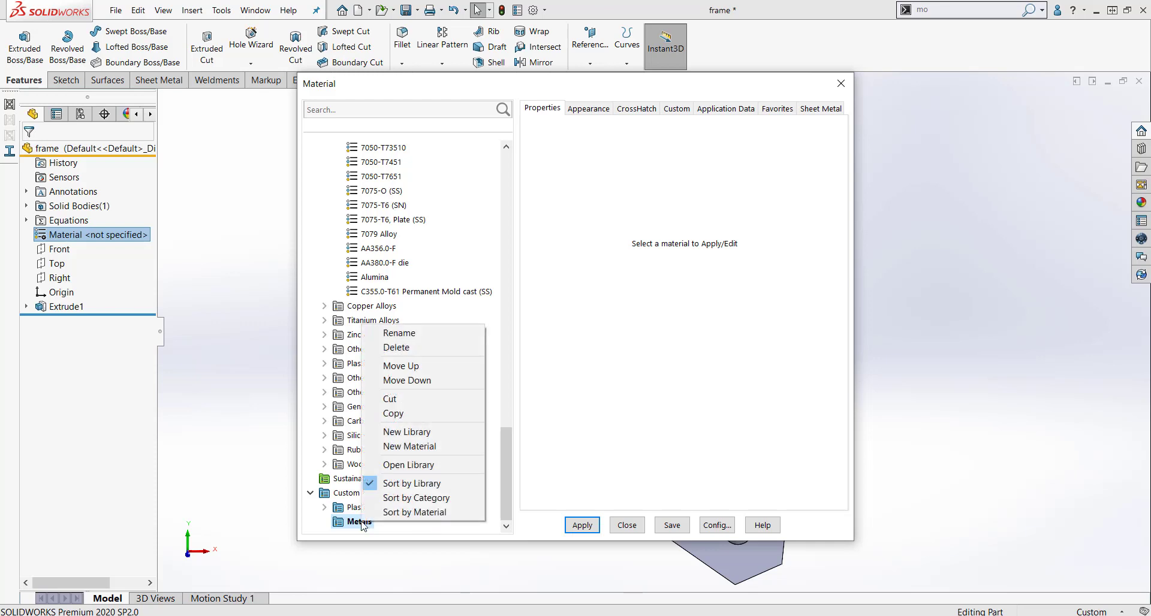
pyautogui.moveTo(415, 446)
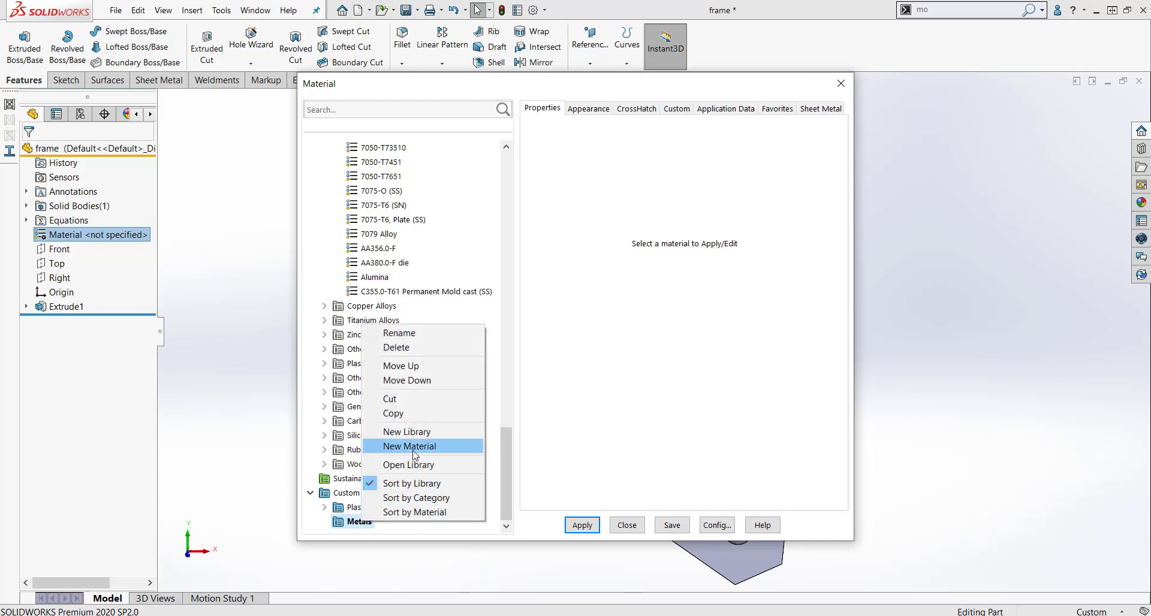
pyautogui.click(409, 446)
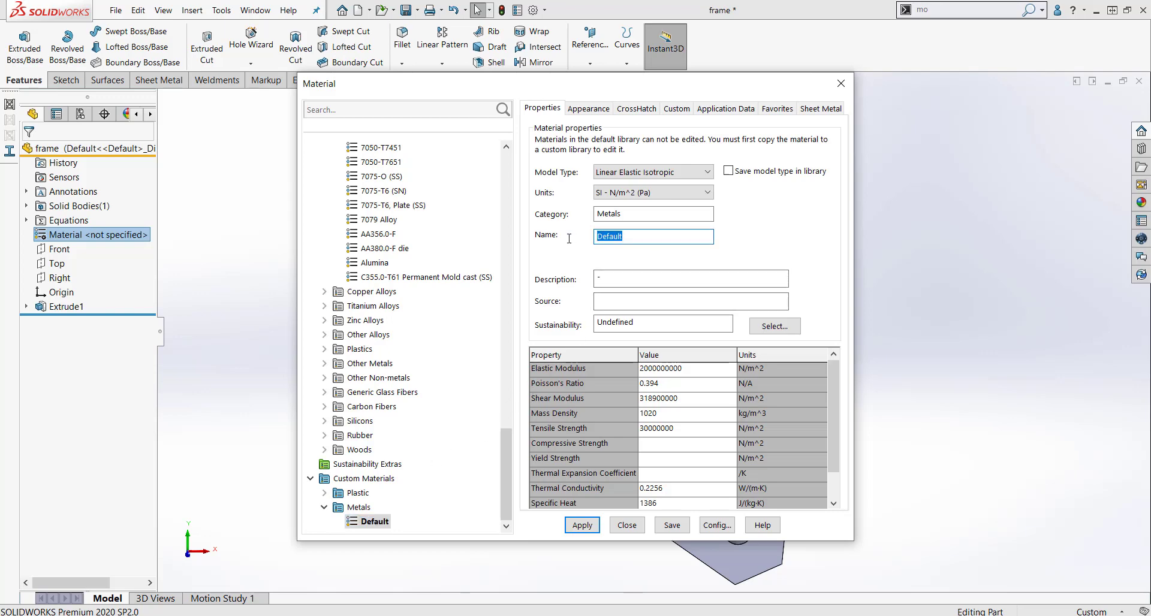
pyautogui.write('Metal1')
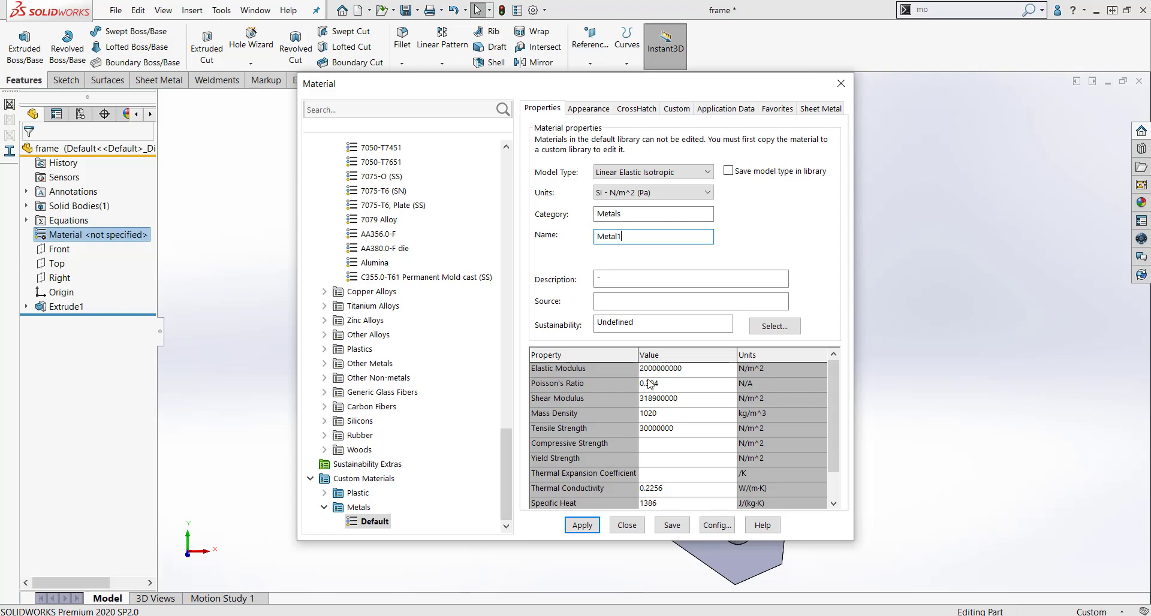
pyautogui.click(648, 355)
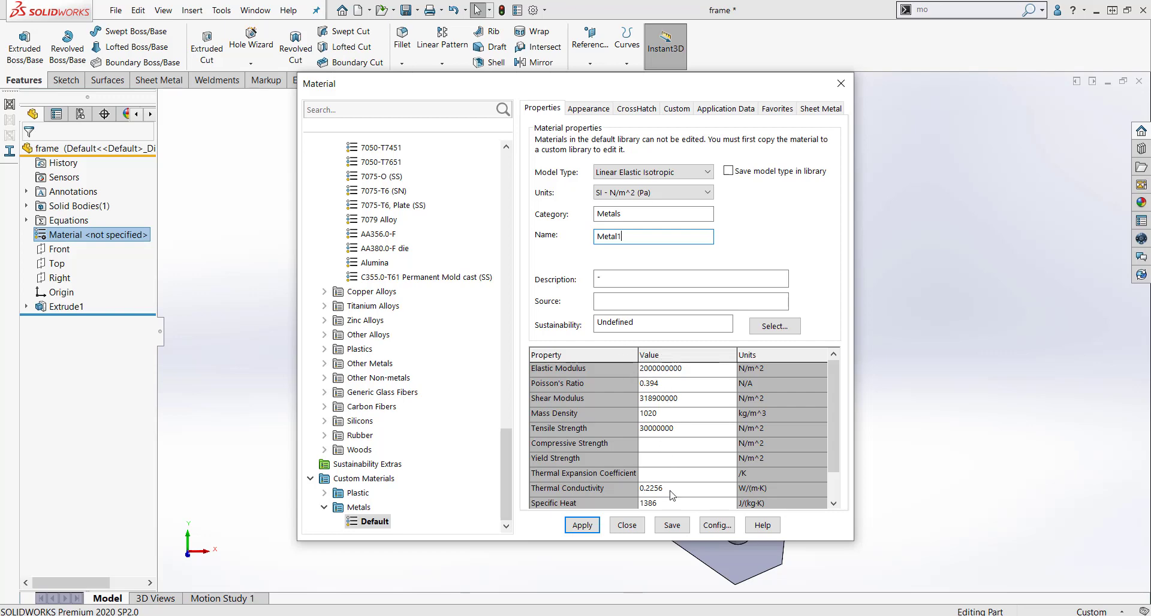
pyautogui.click(670, 524)
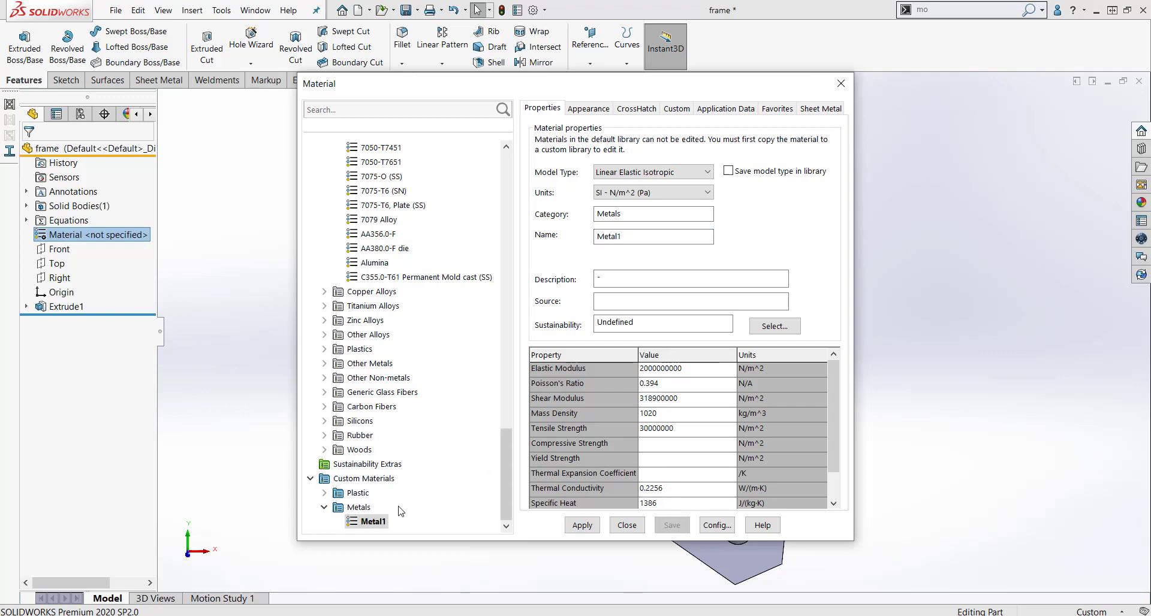
pyautogui.moveTo(372, 521)
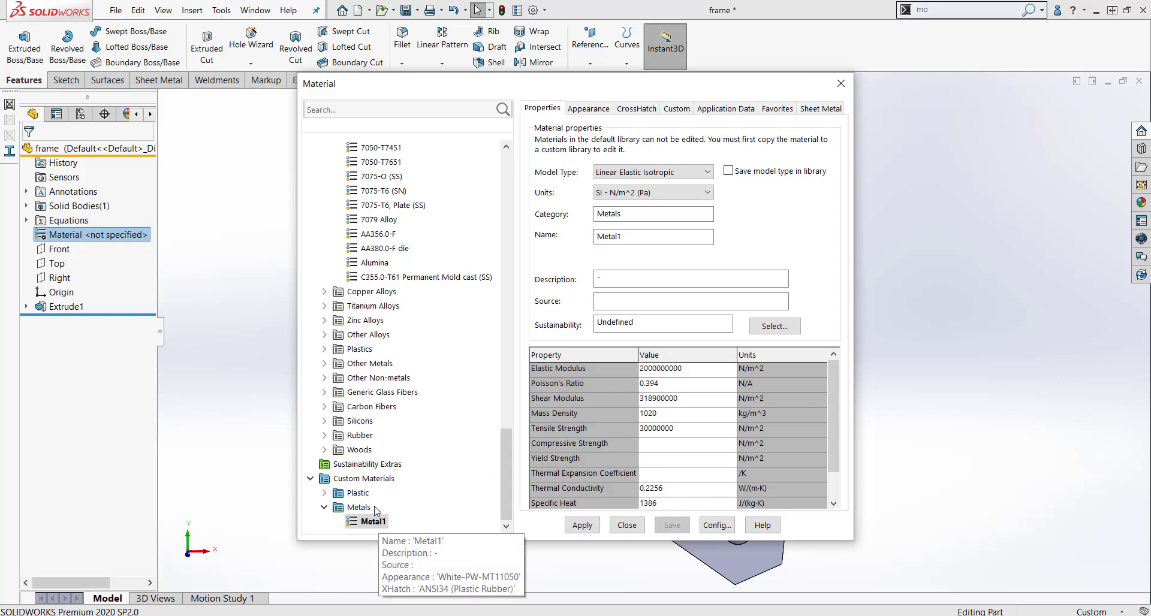
pyautogui.moveTo(363, 478)
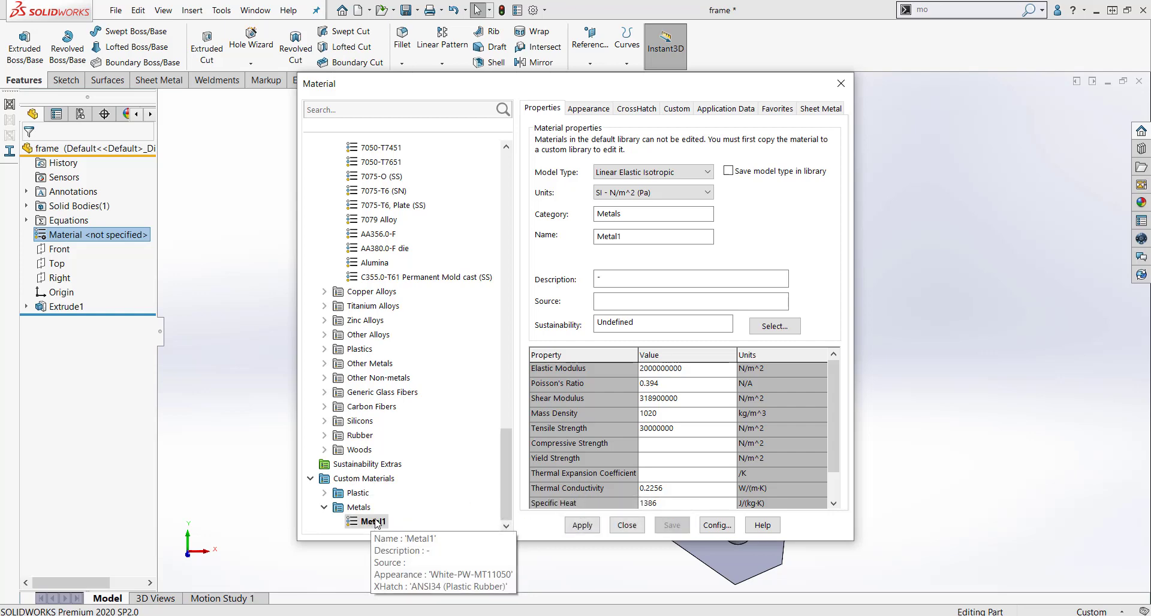
pyautogui.moveTo(395, 511)
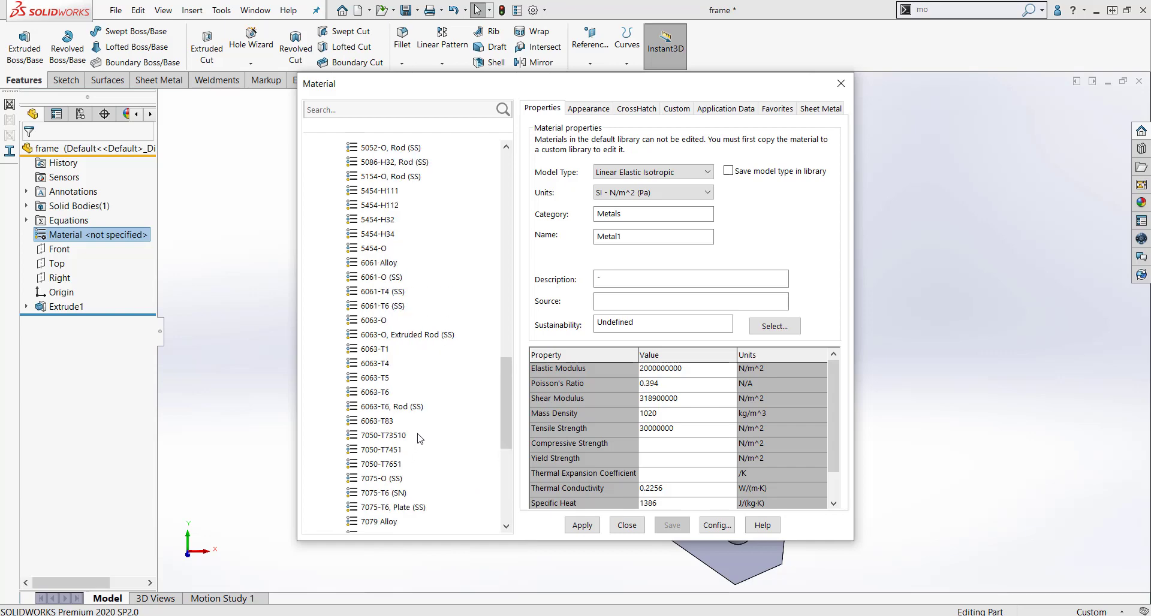
# - Copy 6061 Alloy from Aluminium Alloys, paste it into Metals, and select the copy
pyautogui.click(380, 262)
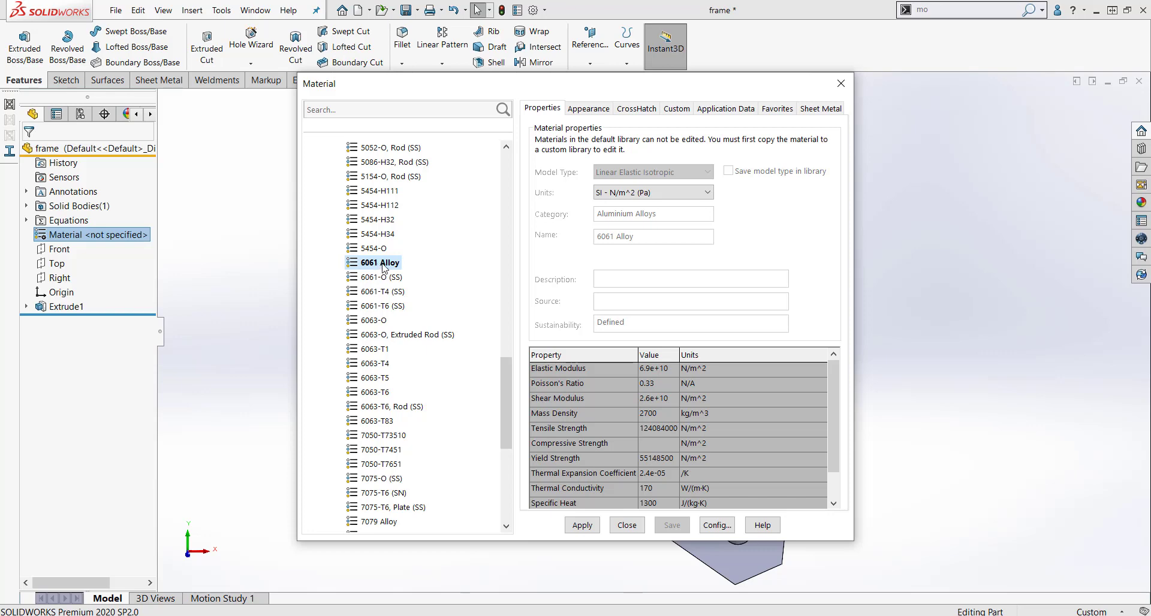
pyautogui.rightClick(381, 263)
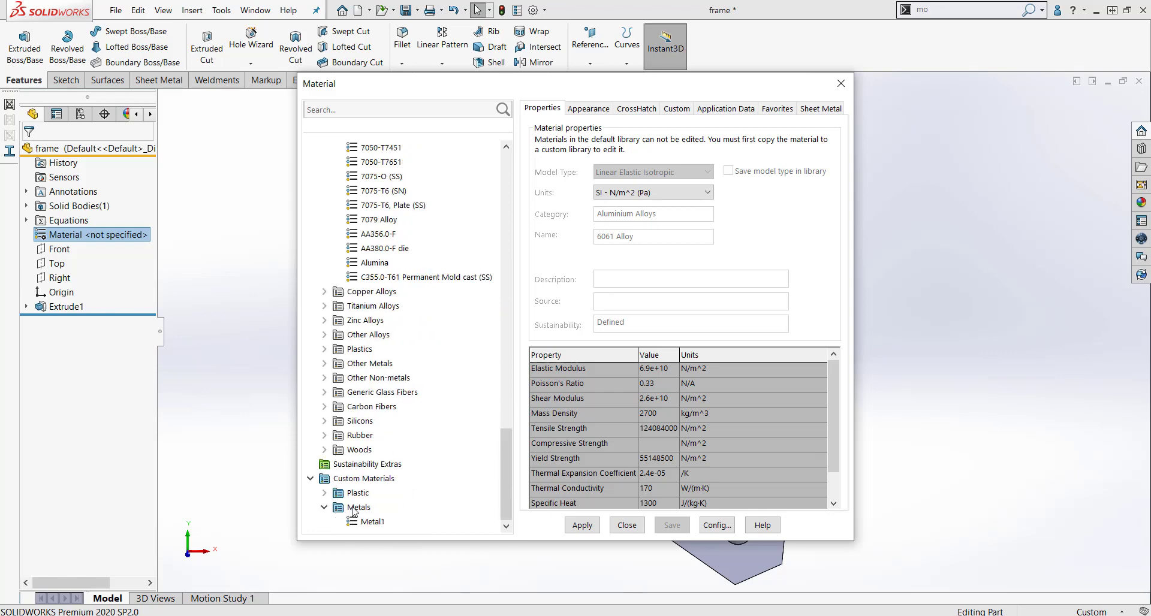
pyautogui.rightClick(367, 508)
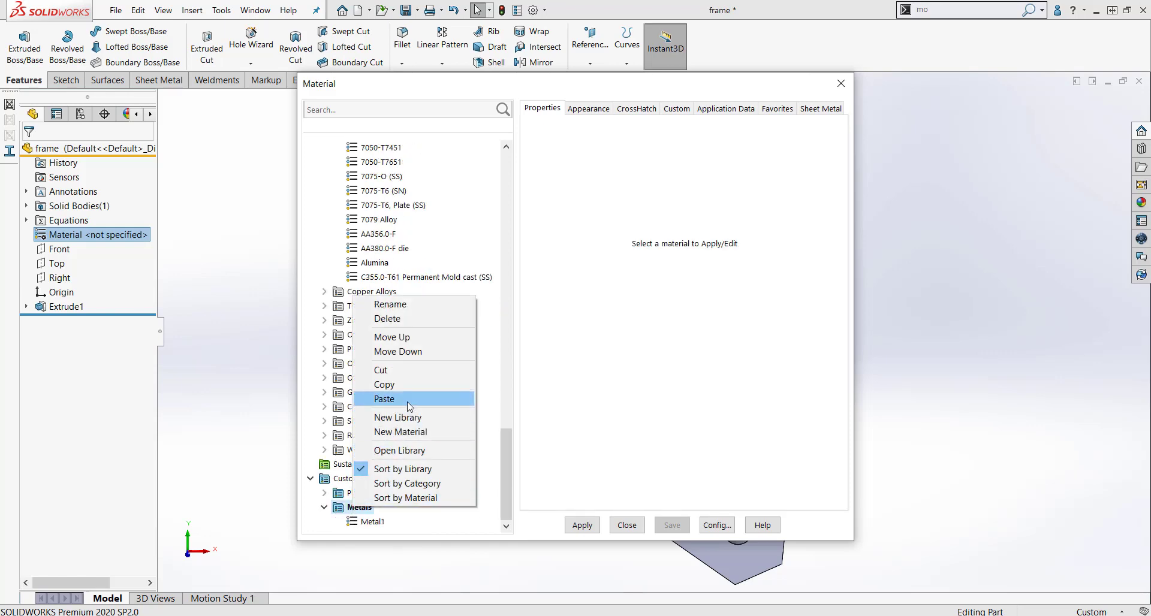
pyautogui.click(385, 399)
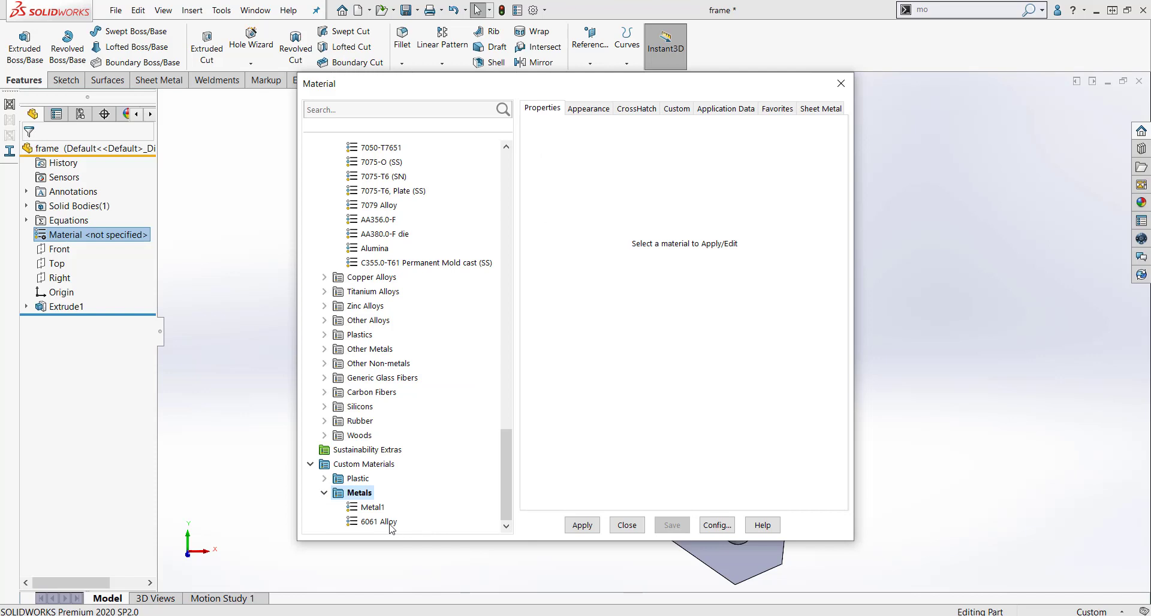
pyautogui.moveTo(380, 522)
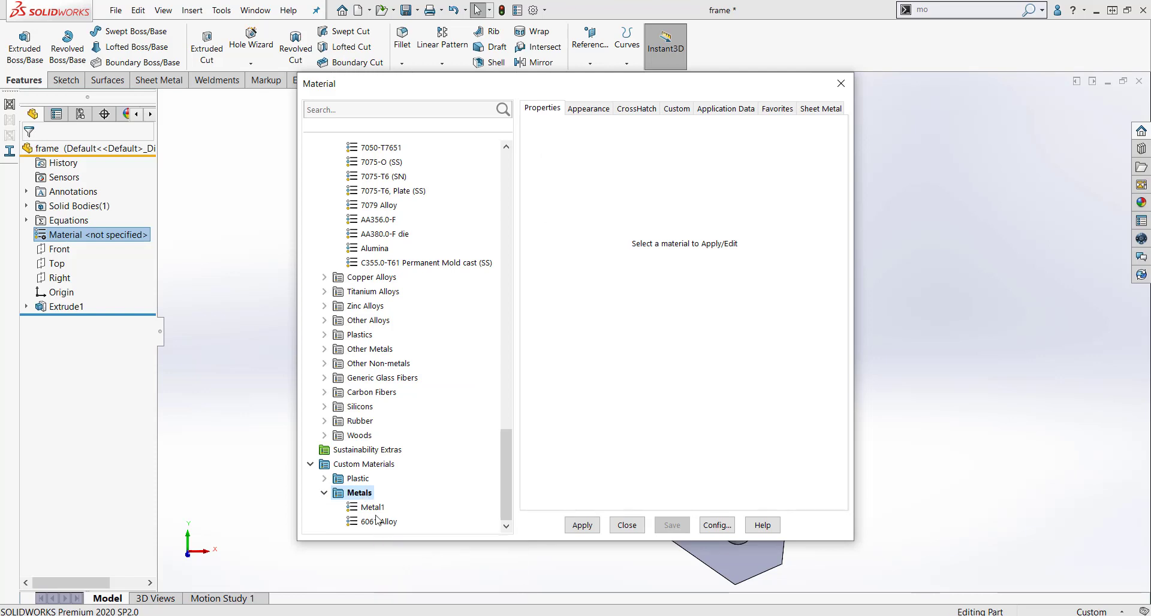
pyautogui.click(380, 522)
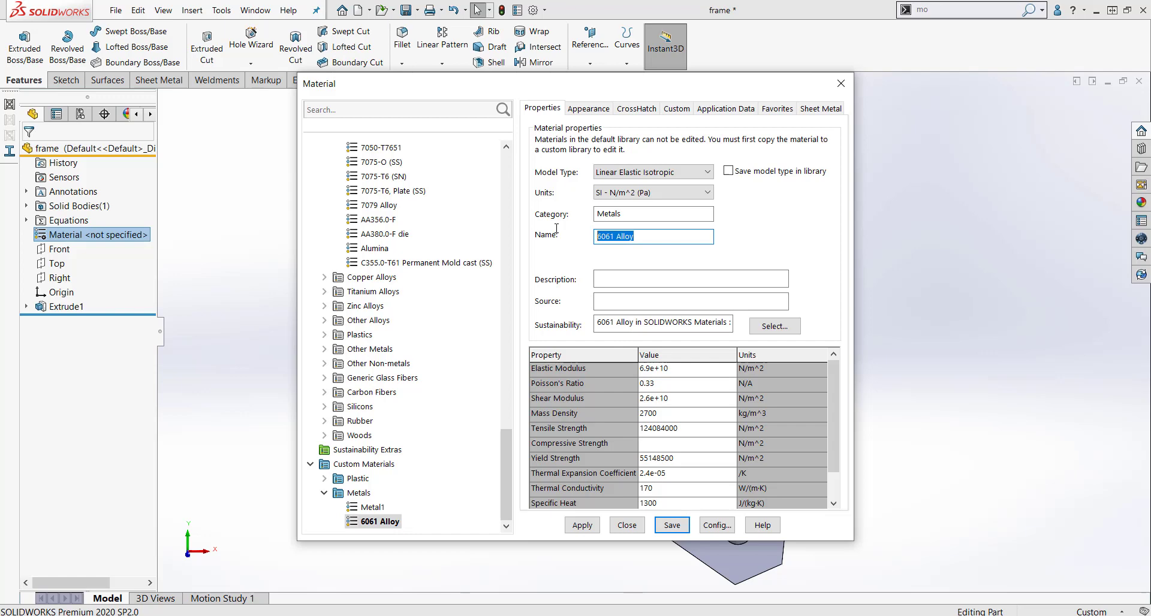
# - Rename the copied 6061 Alloy to 'Metal2' and select it in the Metals category
pyautogui.write('Metal2')
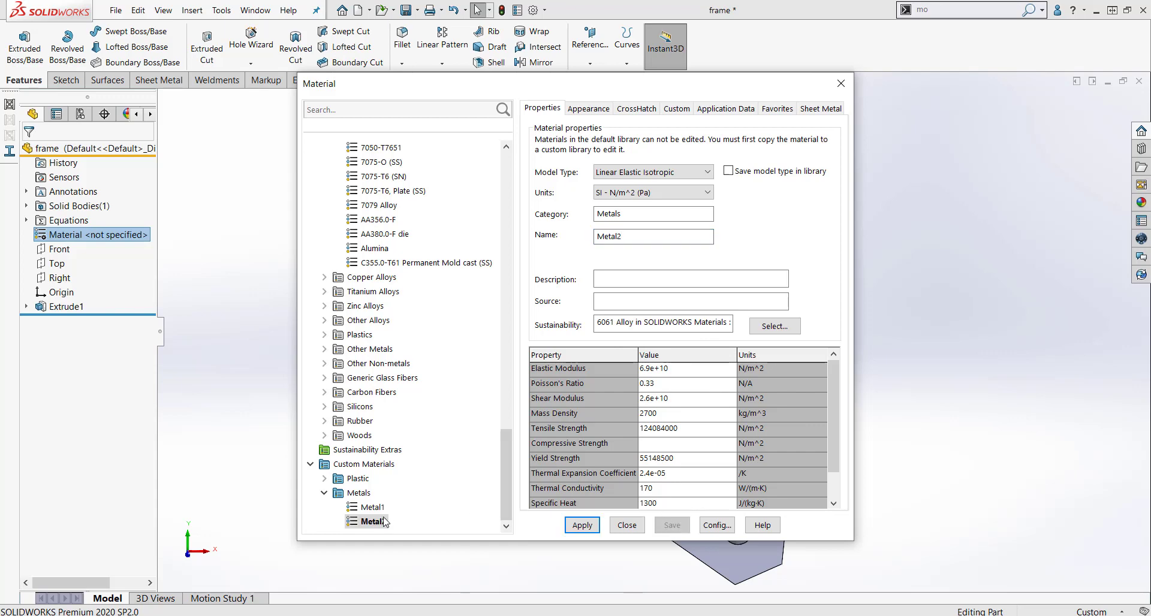
pyautogui.click(373, 507)
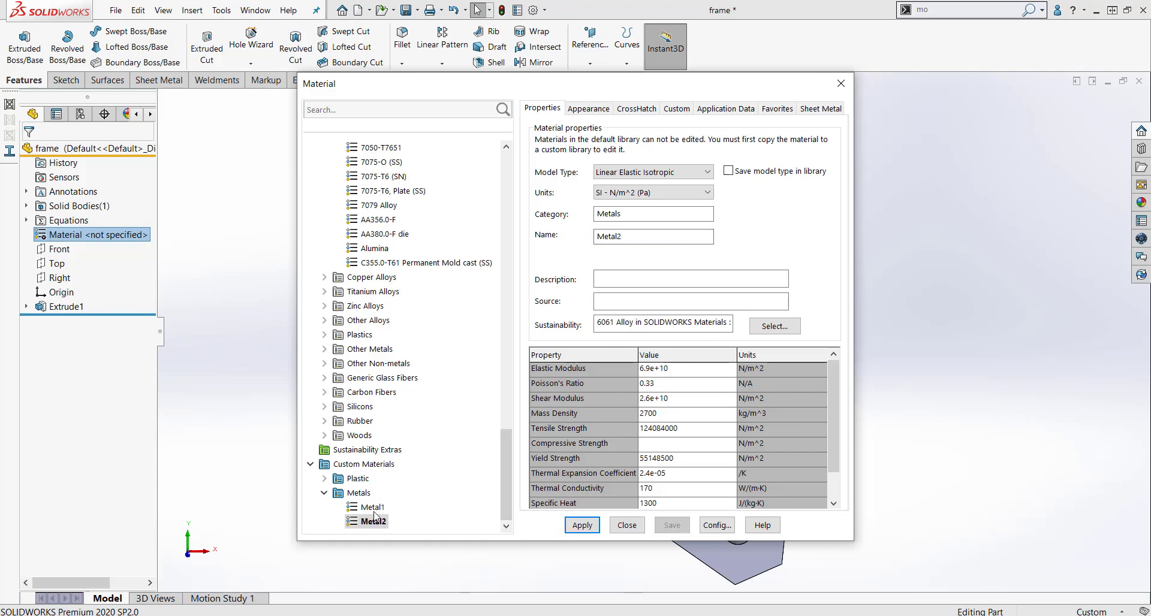
pyautogui.moveTo(392, 528)
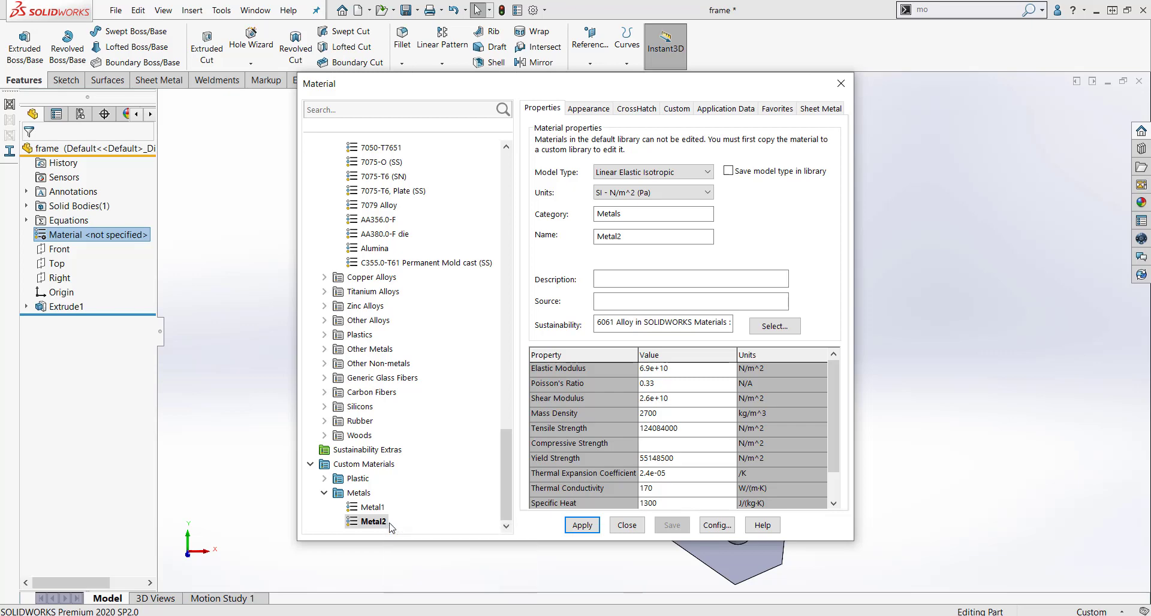
# - Select Metal1 under Custom Materials > Metals and apply it to the plate
pyautogui.click(372, 507)
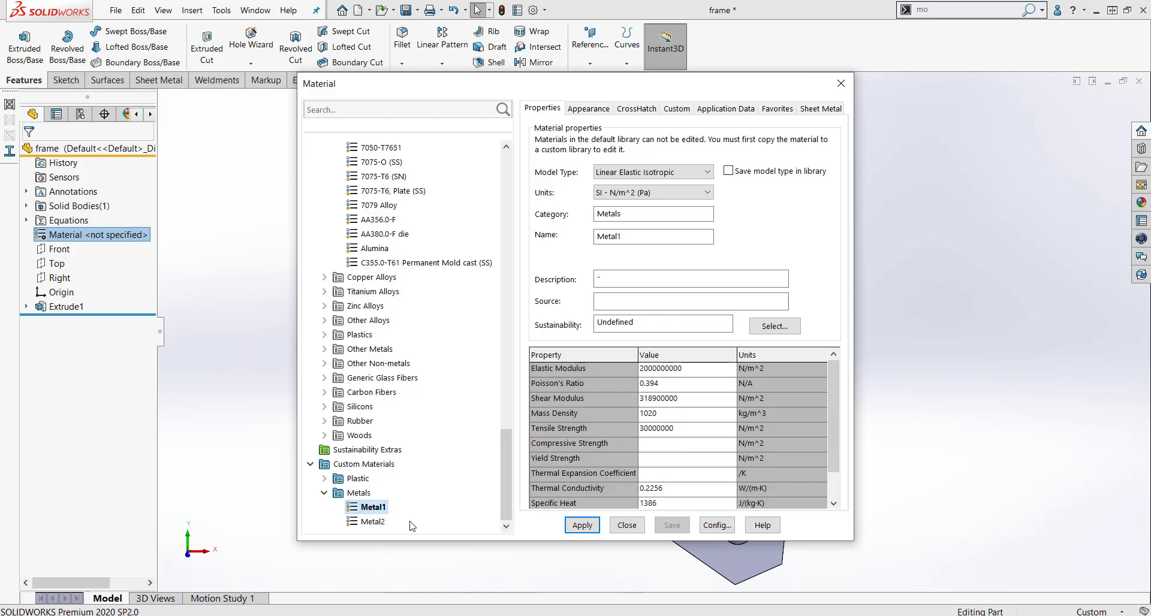
pyautogui.click(581, 525)
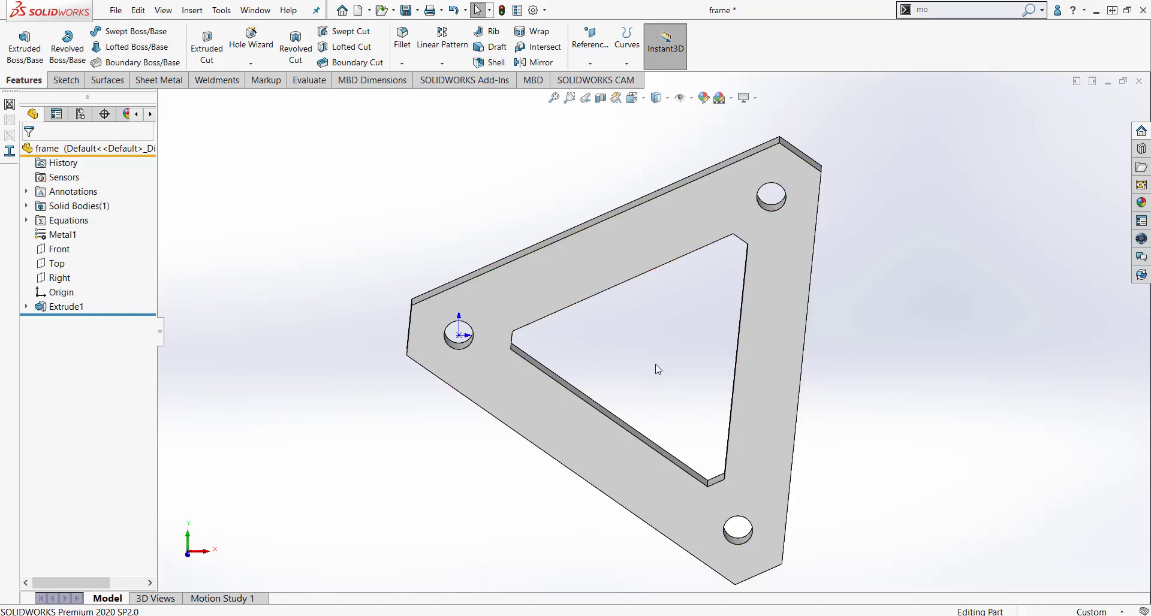
pyautogui.moveTo(353, 236)
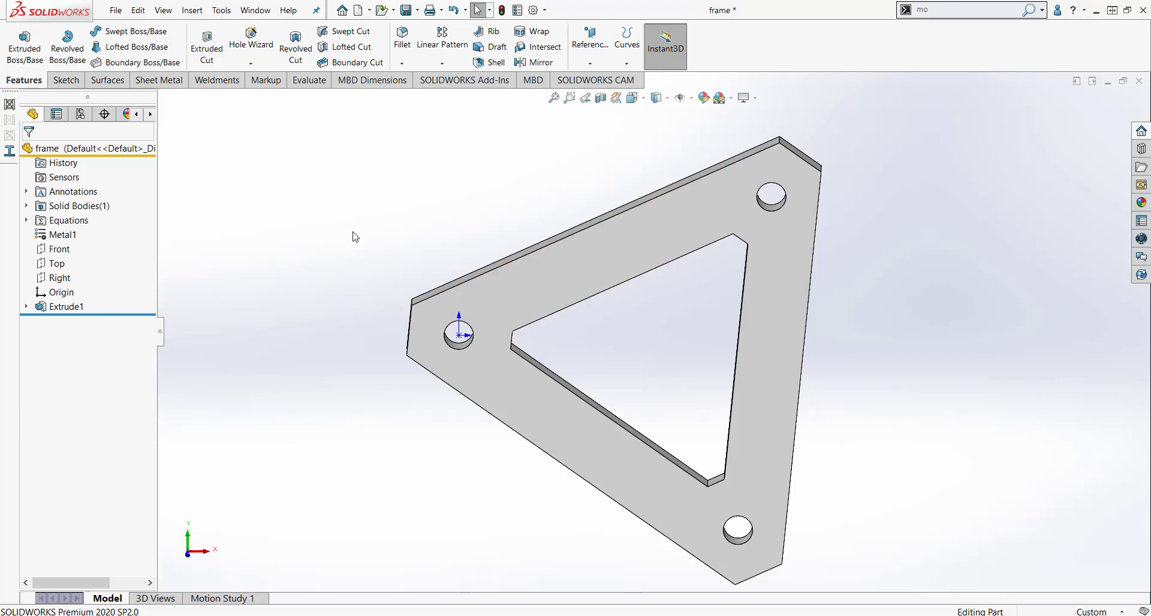